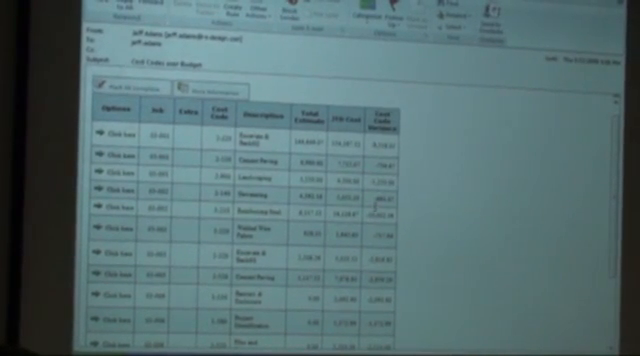
scroll("down", 3)
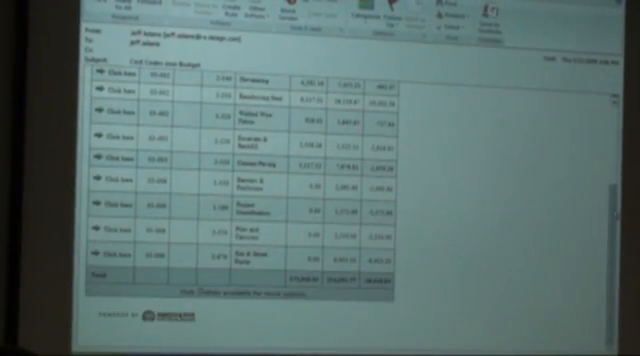